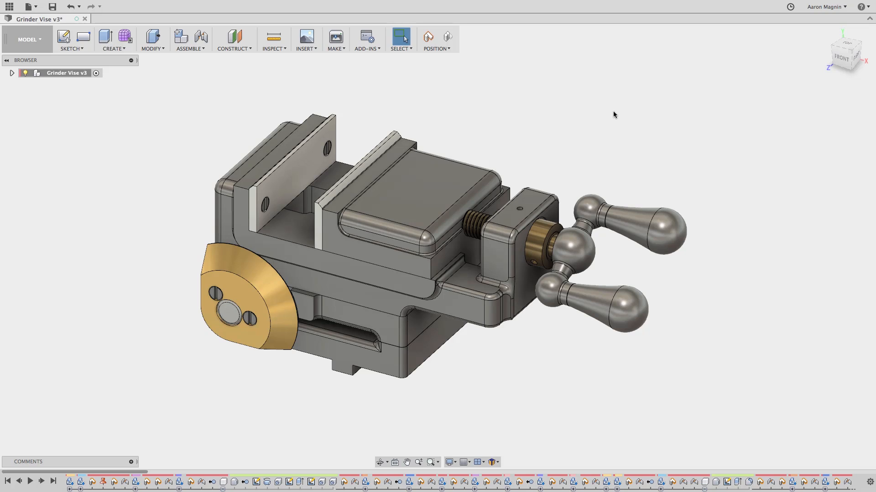
mouse_move(794, 35)
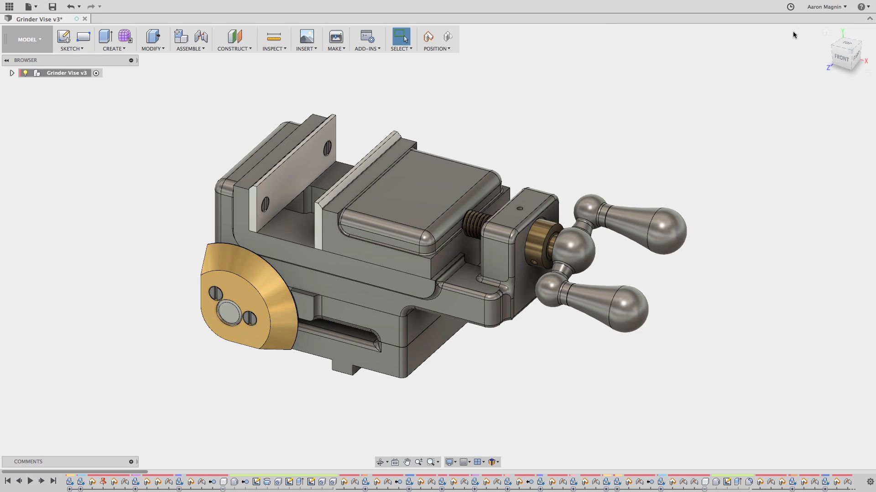
Open the account drop-down menu under the user name at the top right
left_click(824, 6)
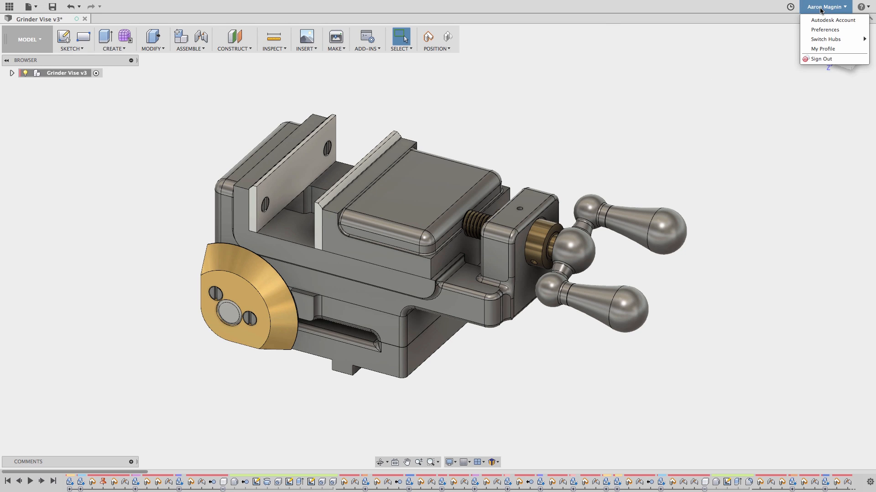
mouse_move(823, 20)
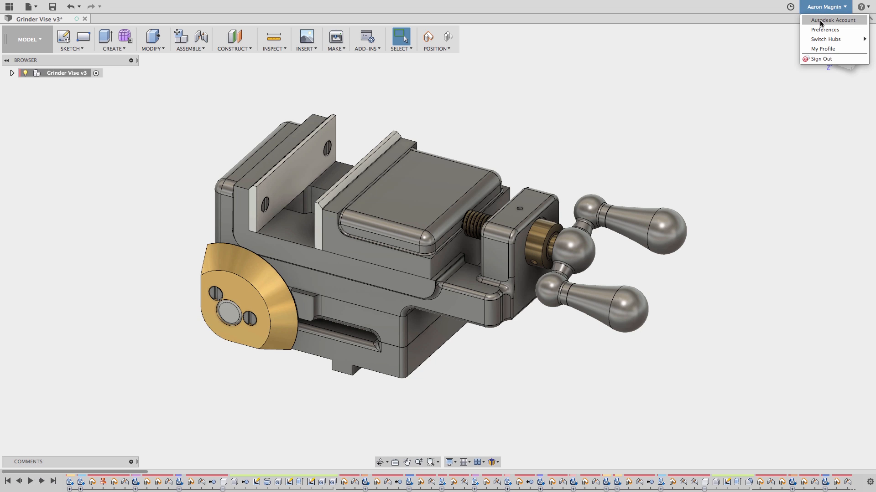
mouse_move(823, 35)
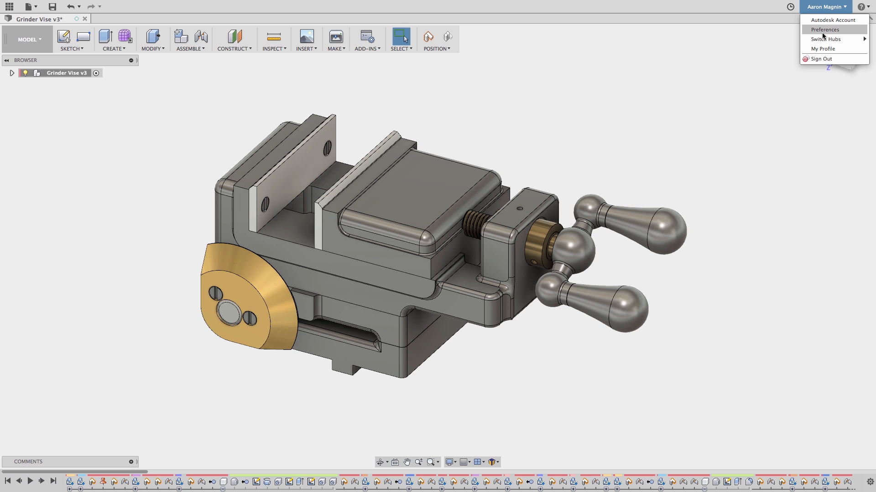
In Preferences, review the Pan, Zoom, Orbit shortcut schemes, keep Fusion, and confirm
left_click(824, 30)
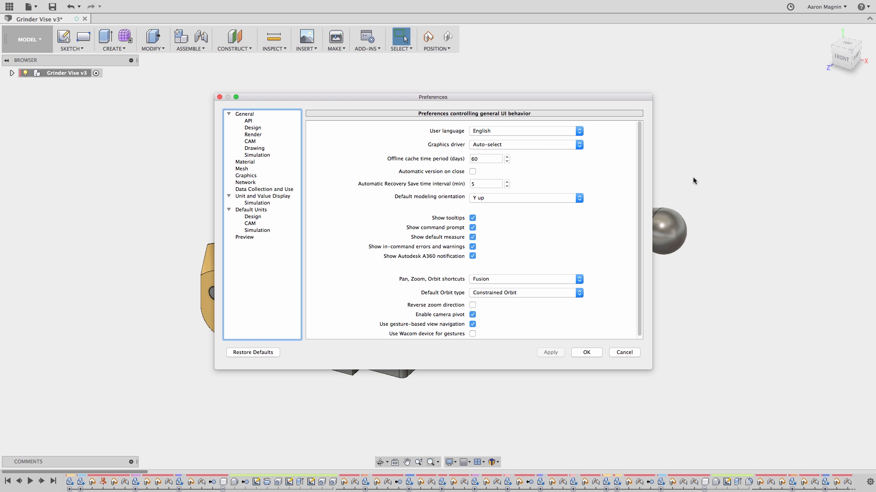
left_click(579, 280)
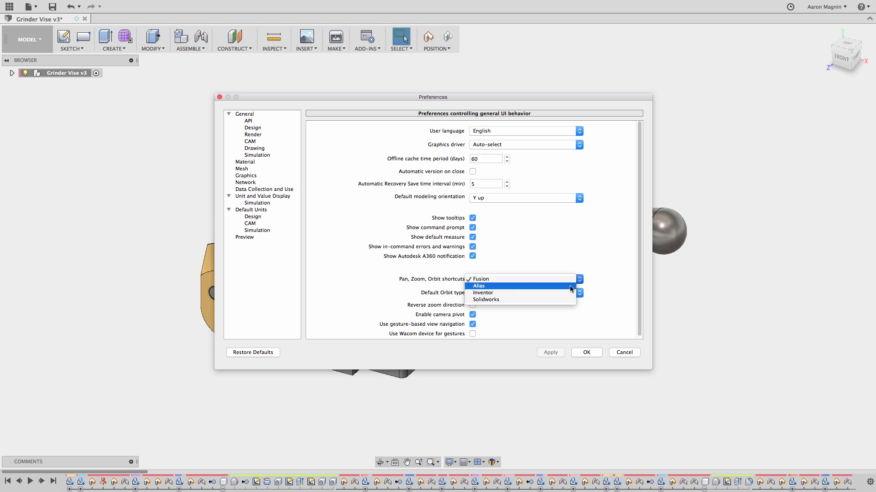
mouse_move(566, 294)
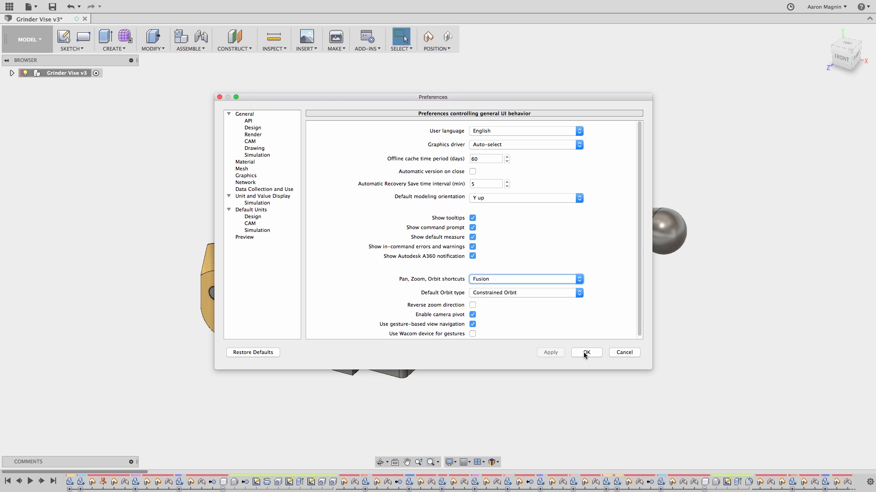
left_click(586, 353)
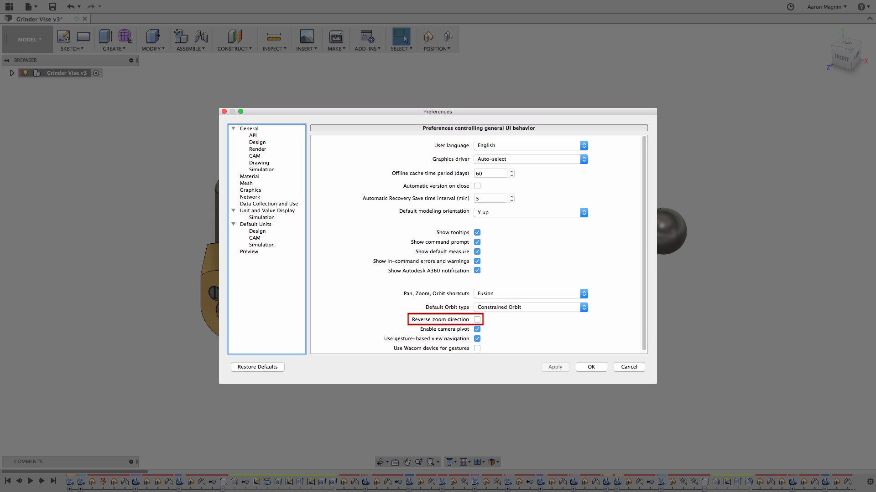
Keep Reverse zoom direction unchecked and close Preferences with OK
left_click(591, 367)
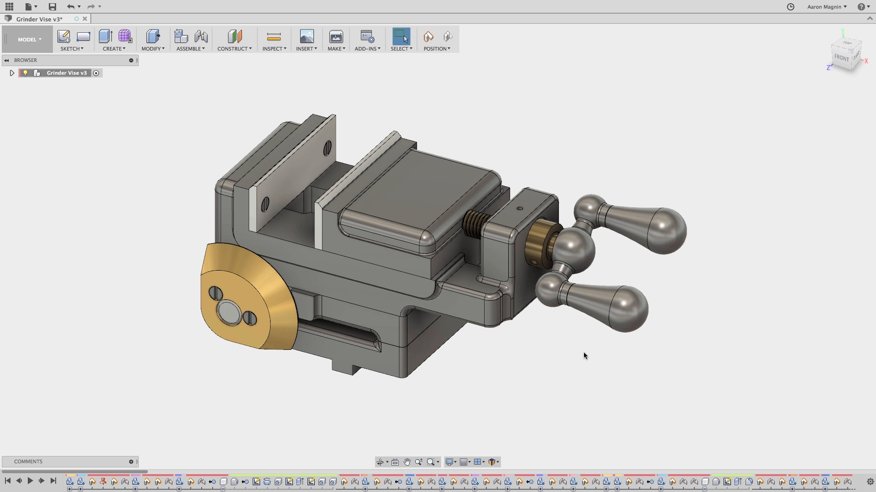
mouse_move(571, 193)
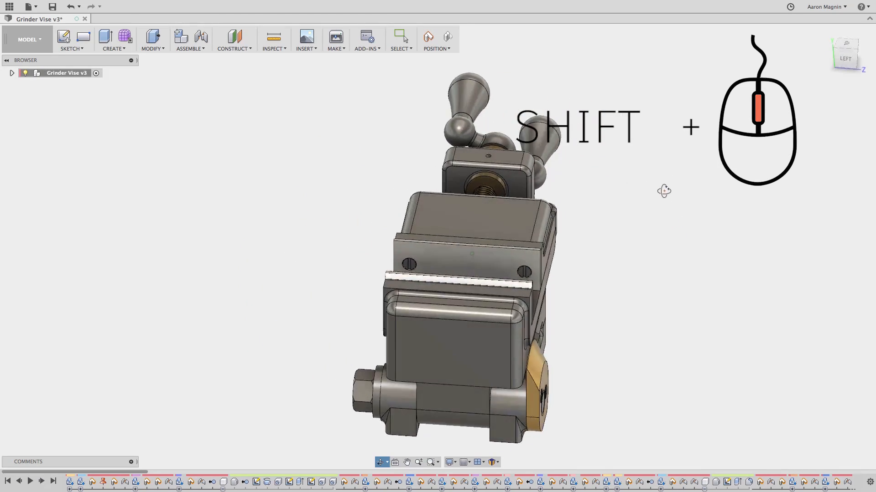
Orbit the vise to view it from behind and from its other side
left_click_drag(664, 191, 689, 190)
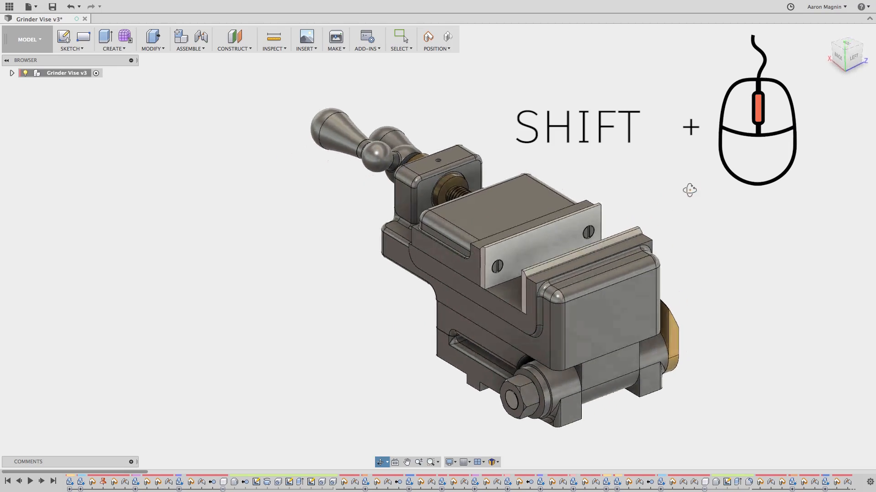
left_click_drag(689, 190, 574, 186)
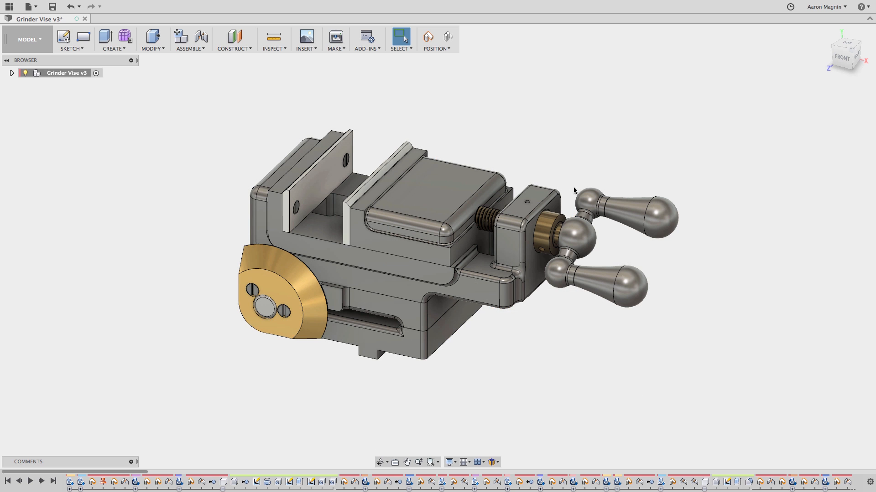
mouse_move(568, 181)
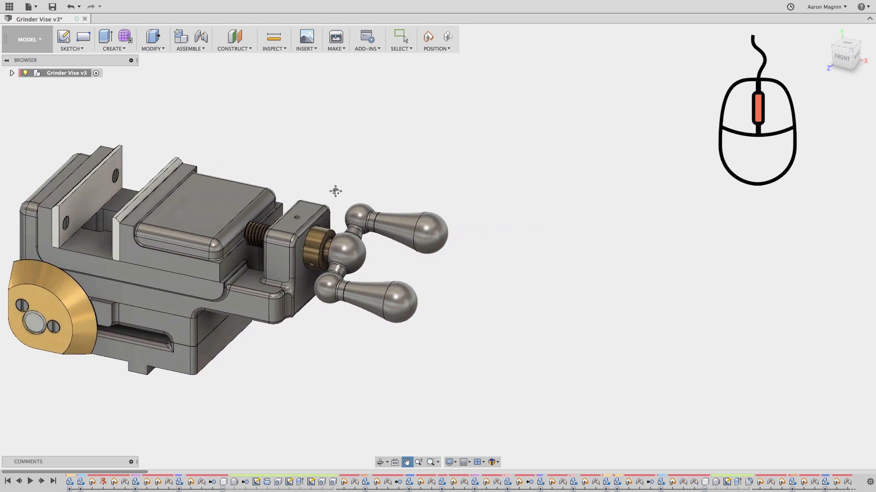
Pan the vise across the canvas toward the right side of the view
left_click_drag(335, 191, 758, 199)
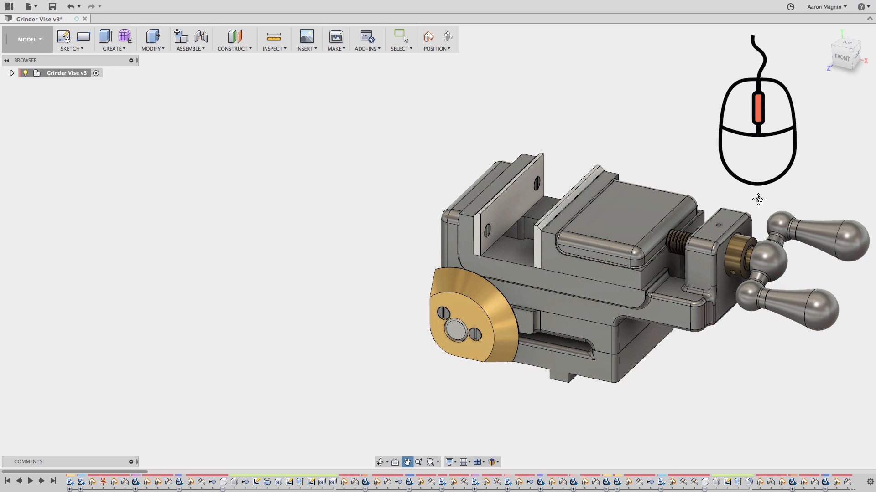